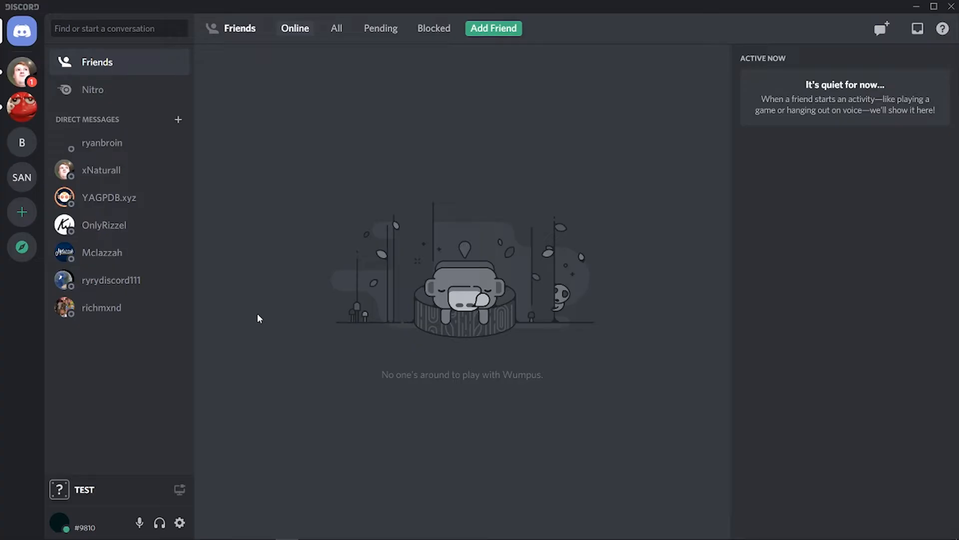
mouse_move(593, 298)
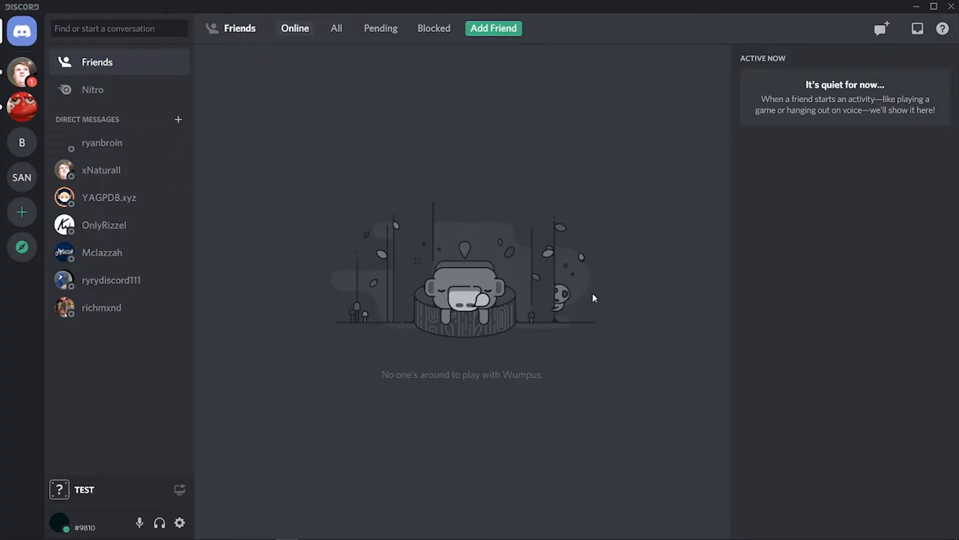
mouse_move(292, 476)
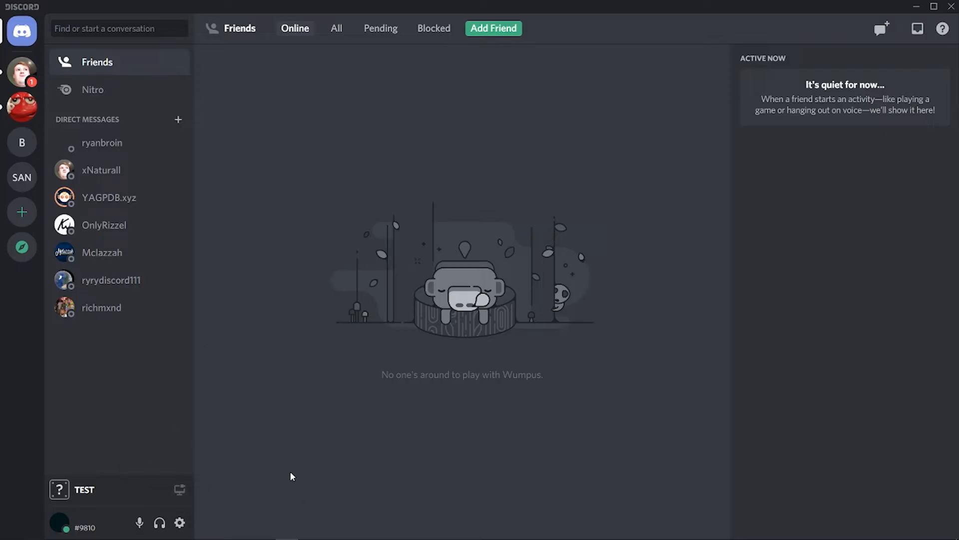
mouse_move(179, 522)
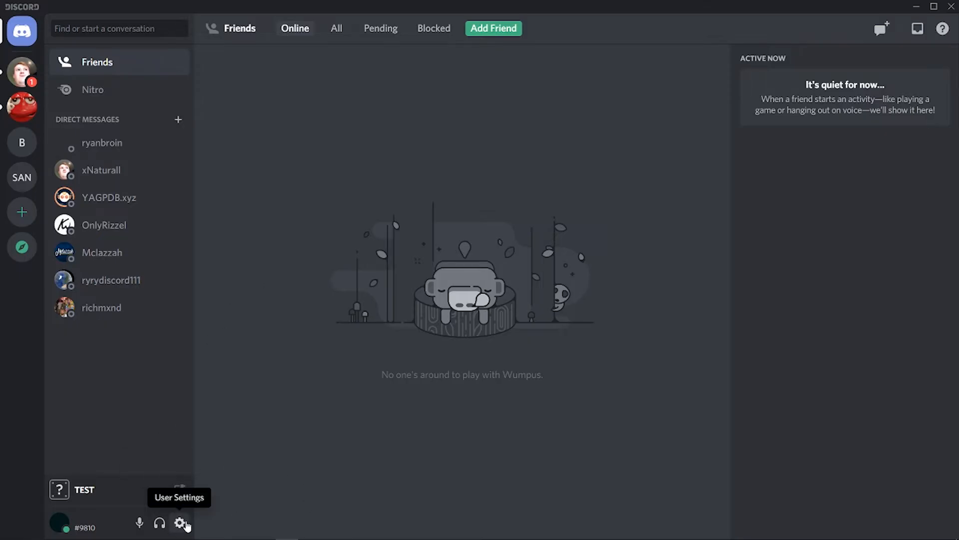
- Open User Settings on the My Account page from the gear icon
left_click(179, 523)
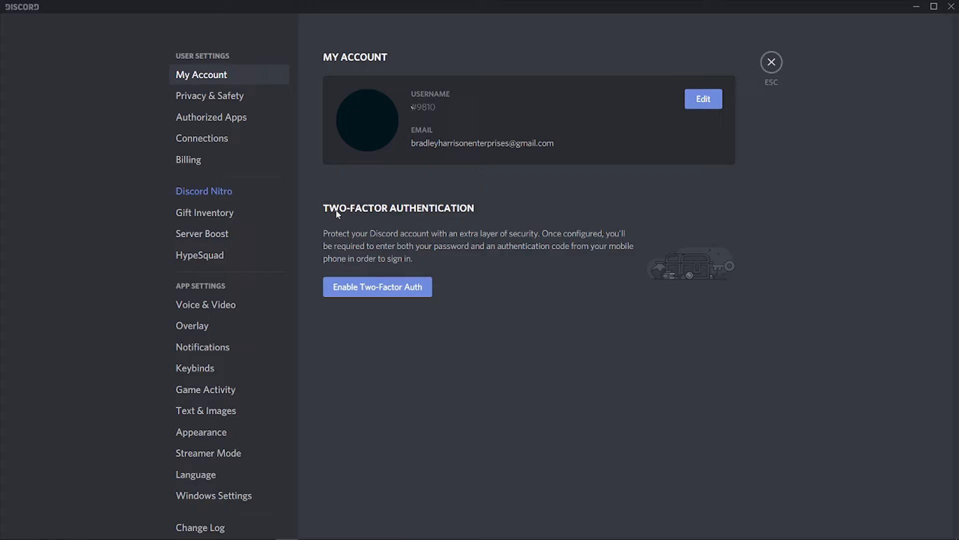
mouse_move(683, 105)
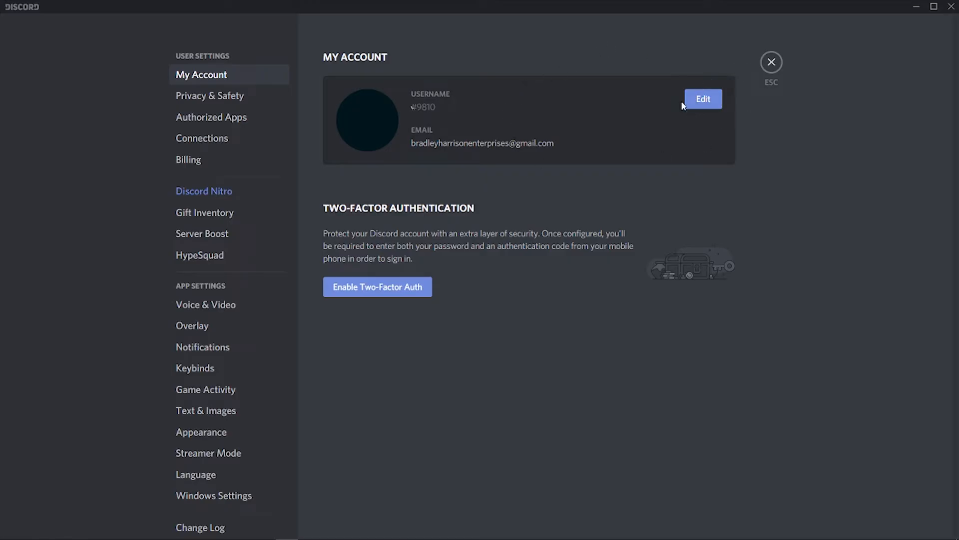
- Put the My Account card into edit mode to expose username, email and password fields
left_click(702, 99)
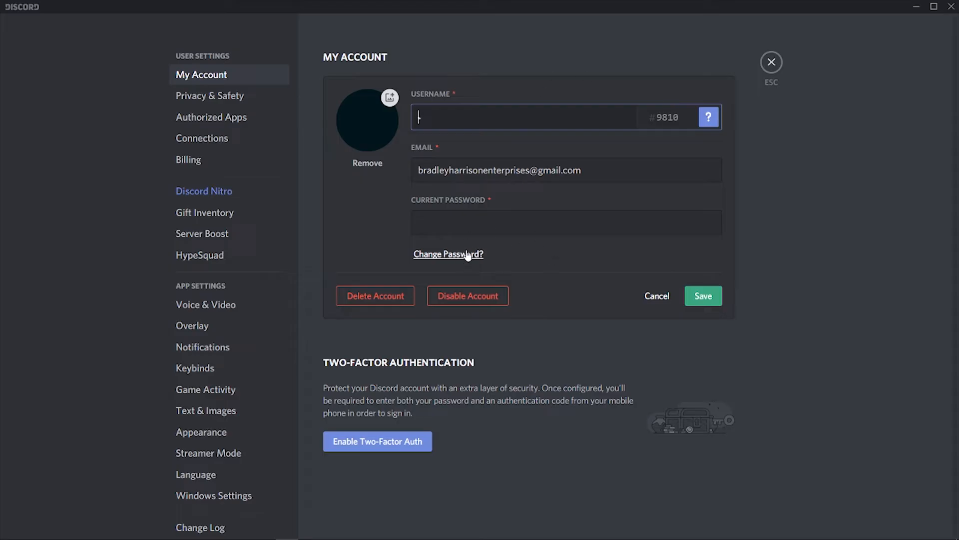
mouse_move(440, 241)
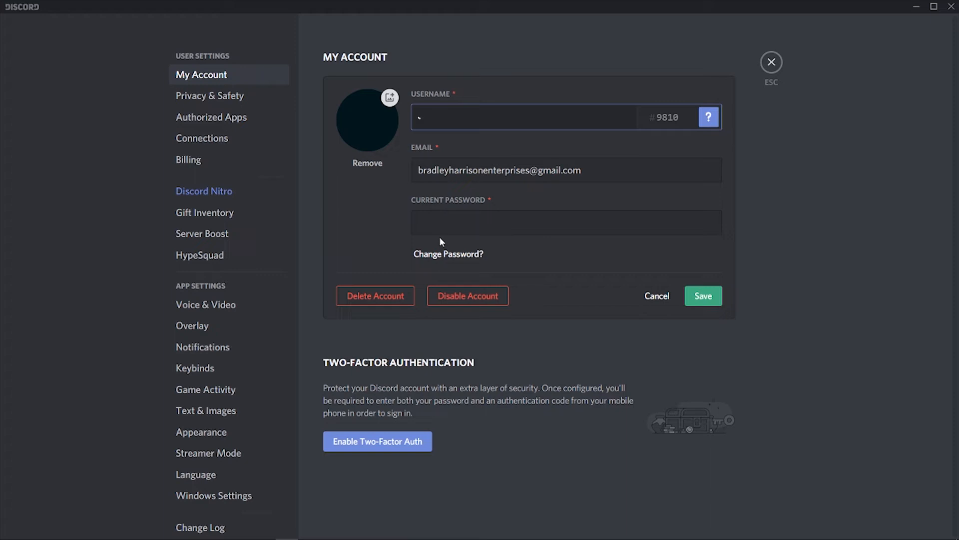
- Reveal the new-password field via 'Change Password?', then close it again
left_click(448, 253)
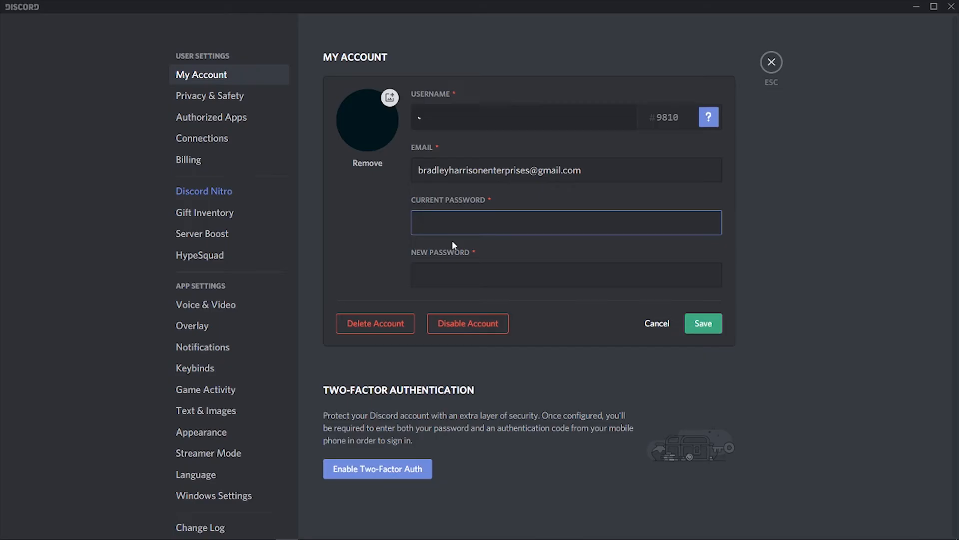
left_click(523, 117)
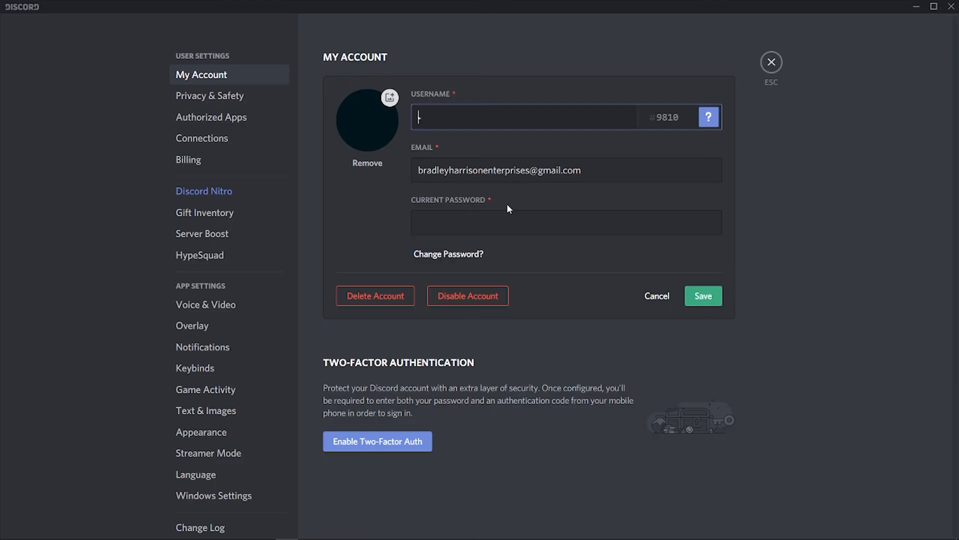
mouse_move(517, 239)
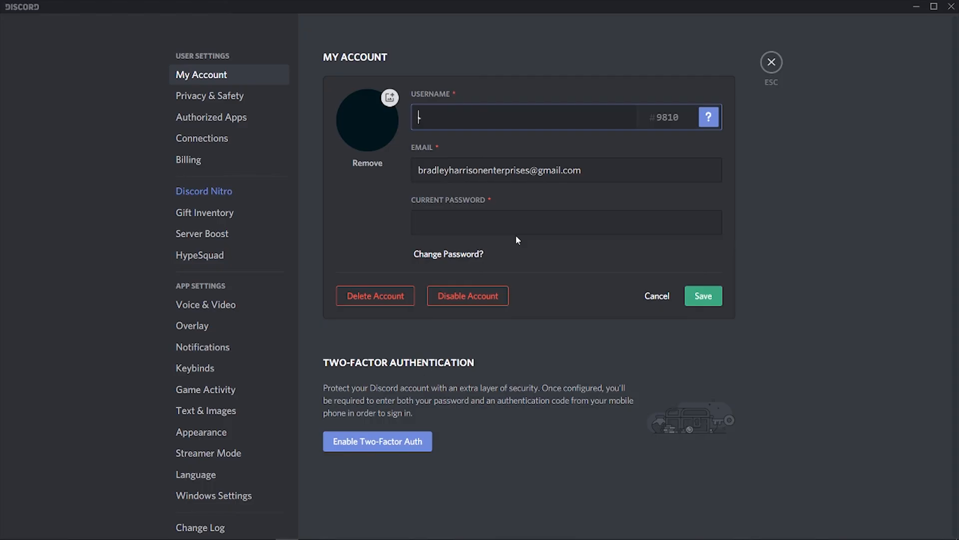
- Type a stray backtick, leaving the account edit form unchanged
type("`")
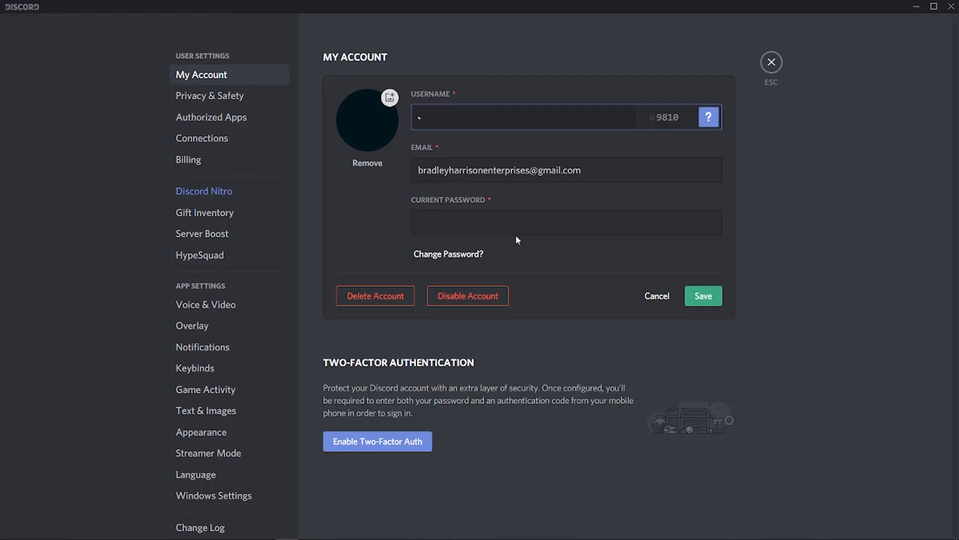